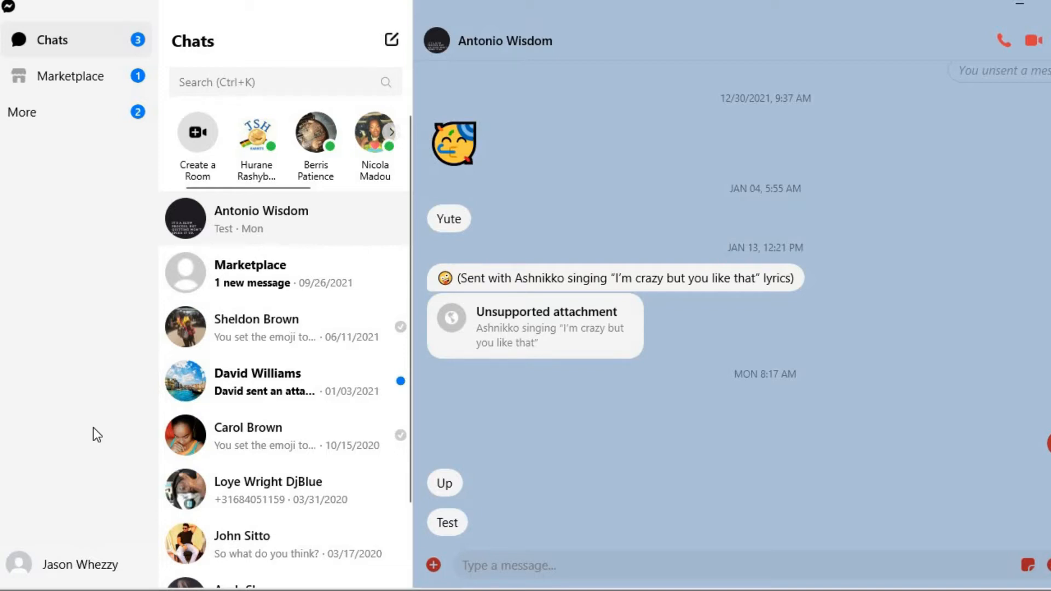
{"action": "mouse_move", "coordinate": [42, 468]}
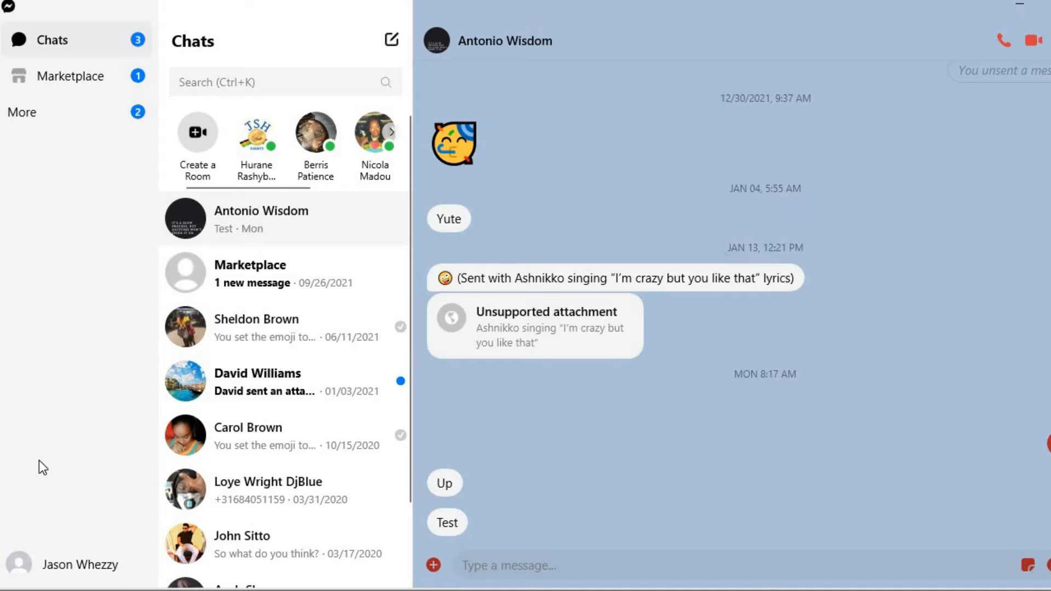
{"action": "mouse_move", "coordinate": [31, 508]}
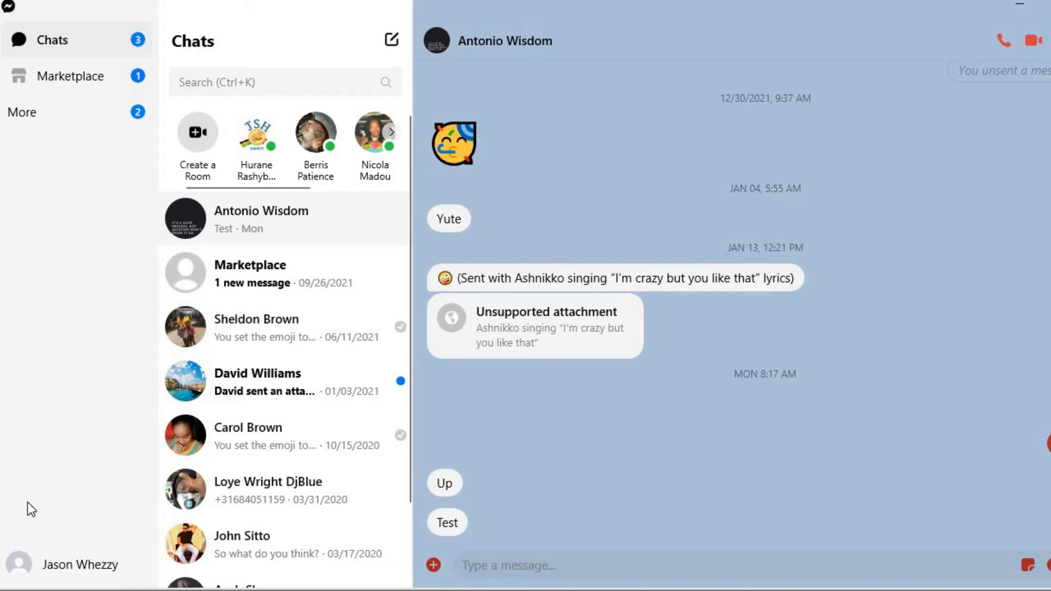
{"action": "mouse_move", "coordinate": [30, 543]}
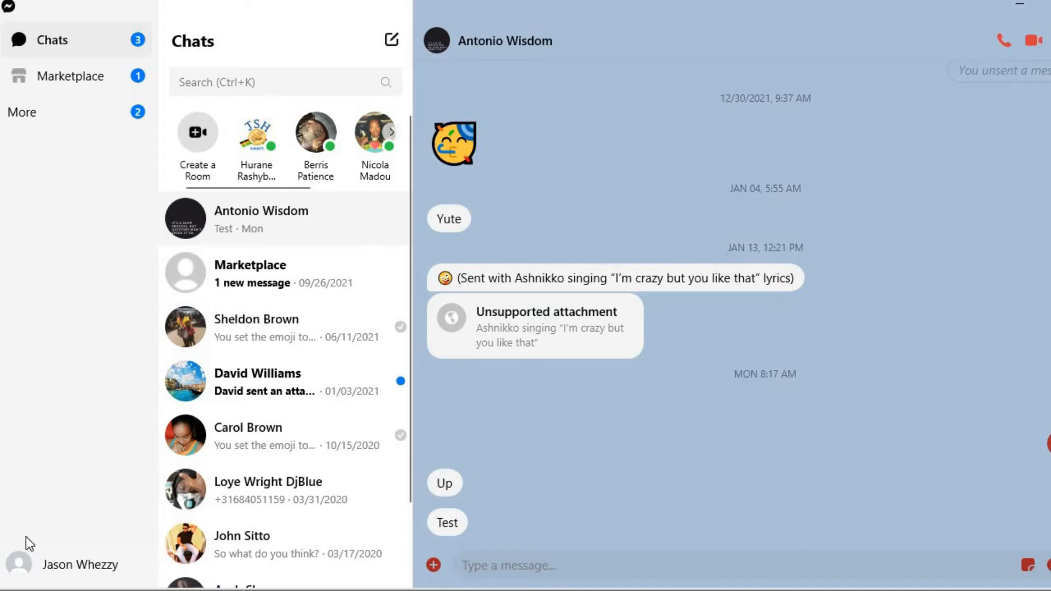
{"action": "mouse_move", "coordinate": [18, 563]}
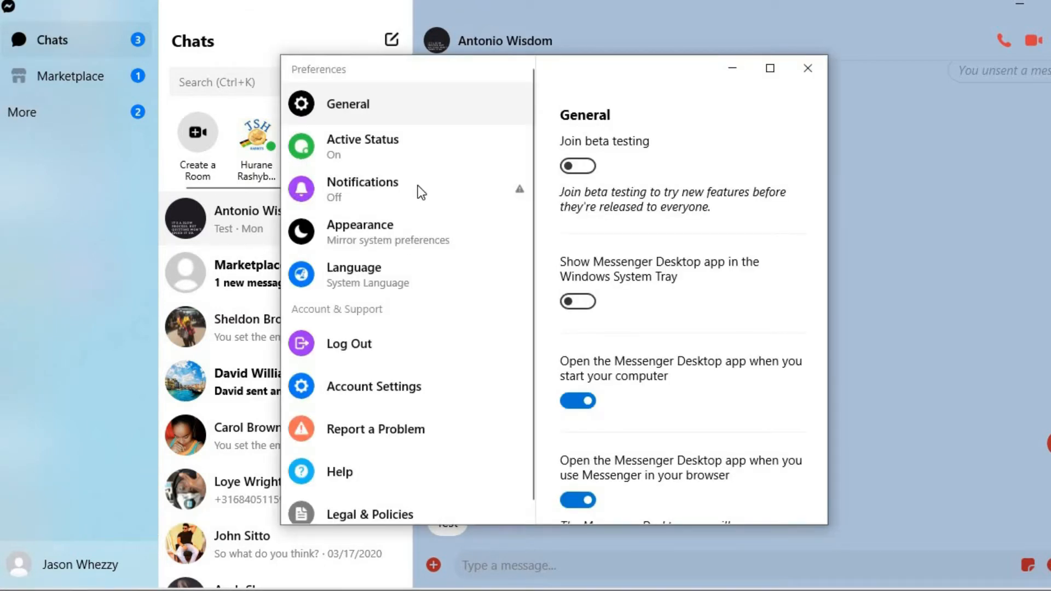
{"action": "mouse_move", "coordinate": [370, 161]}
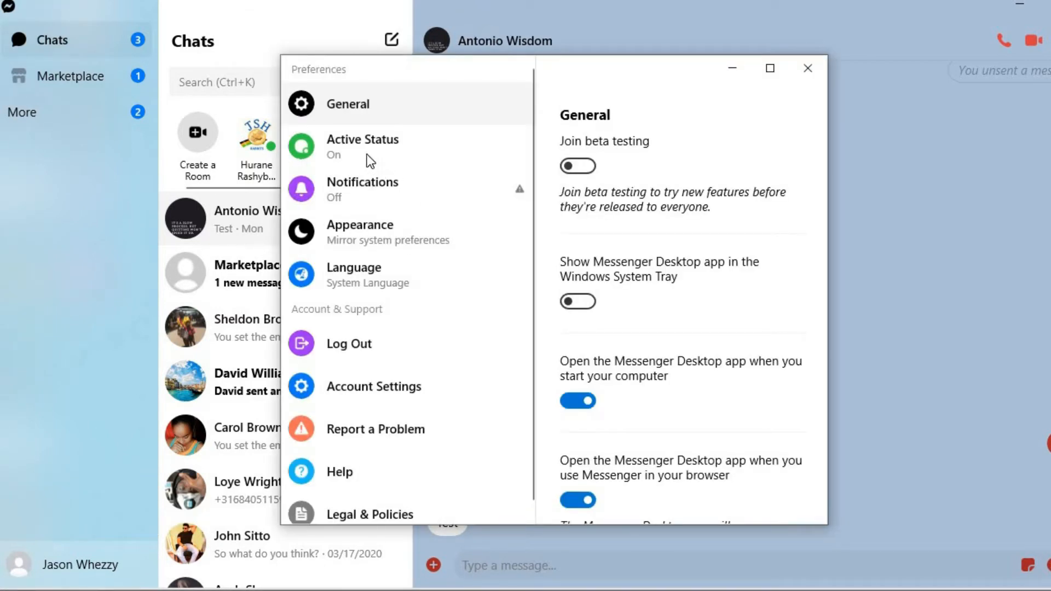
Open the Active Status page in Messenger Preferences.
{"action": "left_click", "coordinate": [362, 138]}
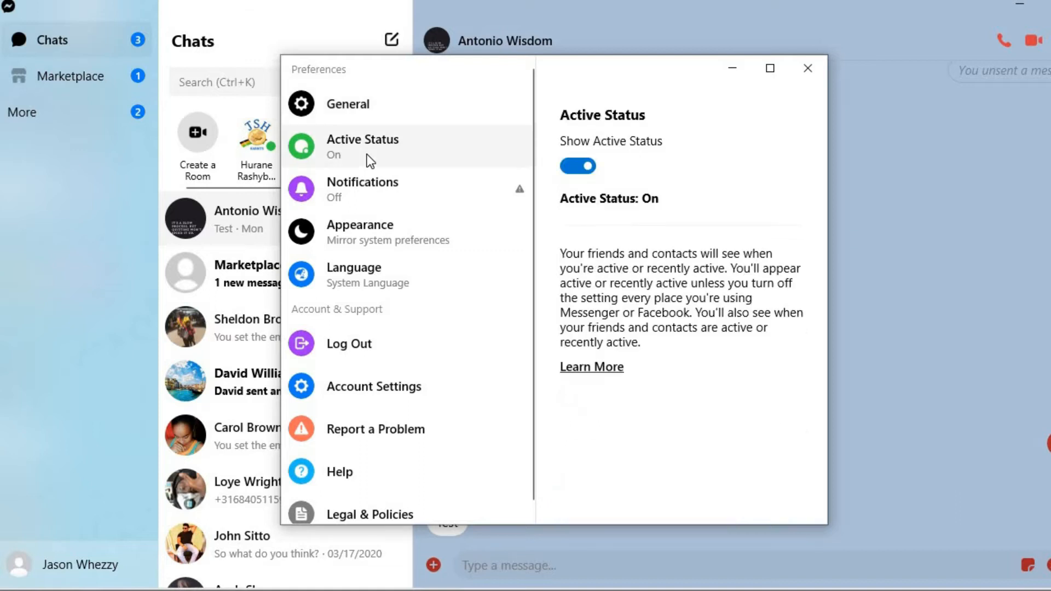
{"action": "mouse_move", "coordinate": [618, 186]}
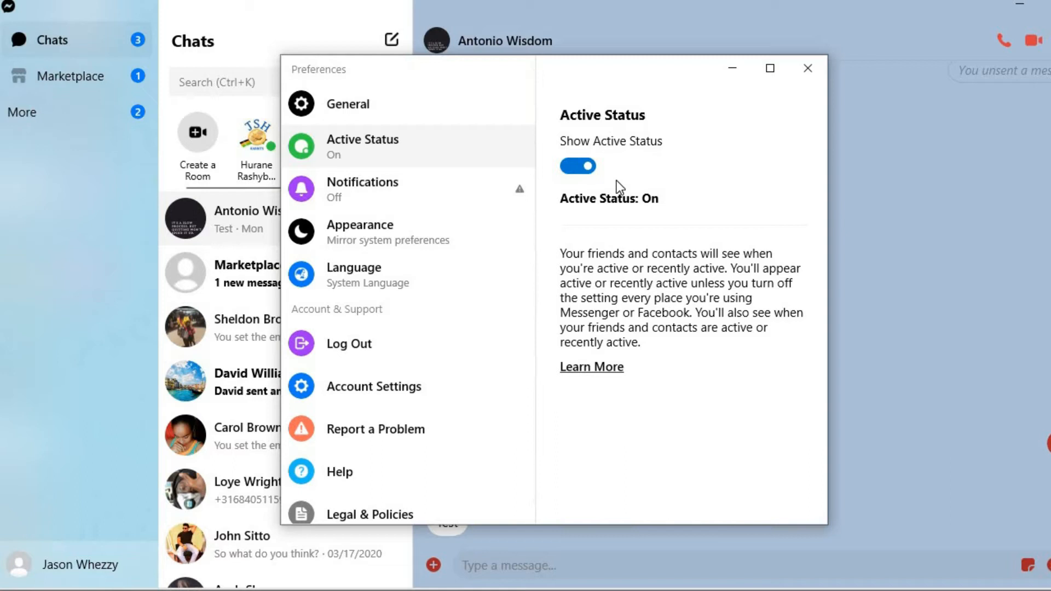
{"action": "mouse_move", "coordinate": [672, 283]}
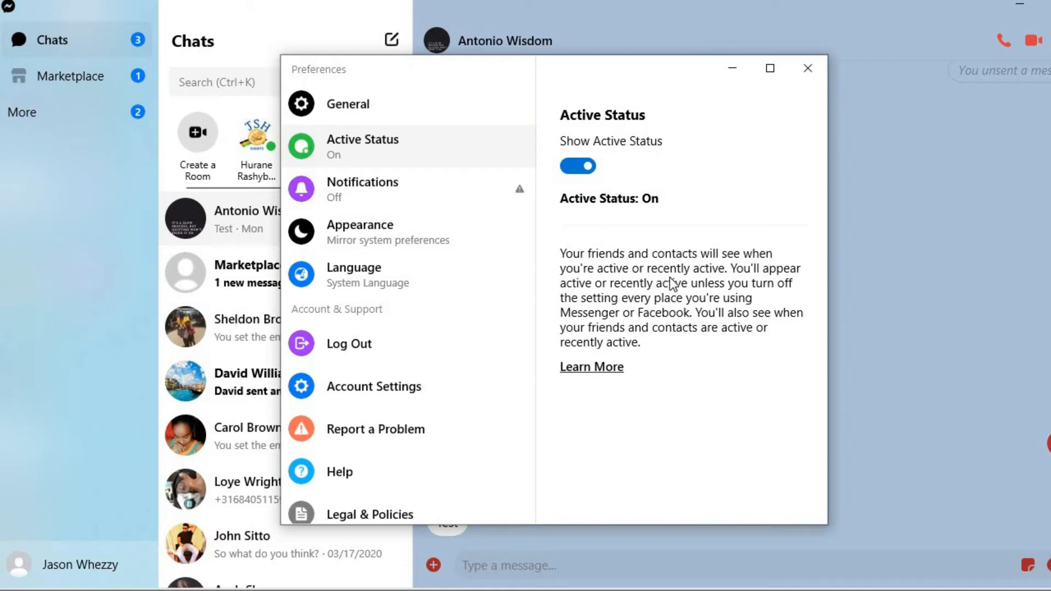
{"action": "mouse_move", "coordinate": [650, 259]}
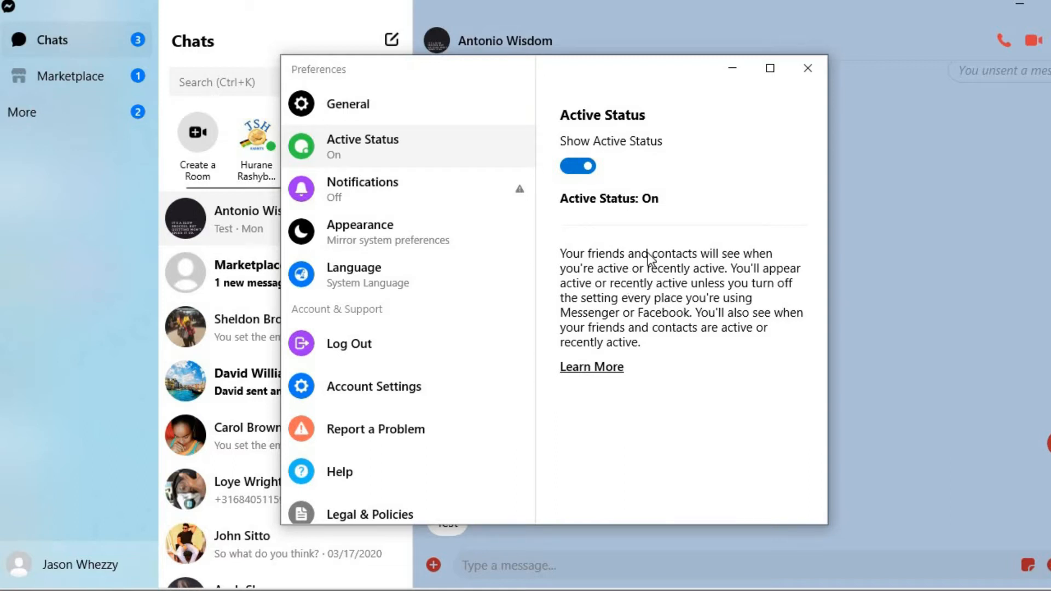
{"action": "mouse_move", "coordinate": [639, 278]}
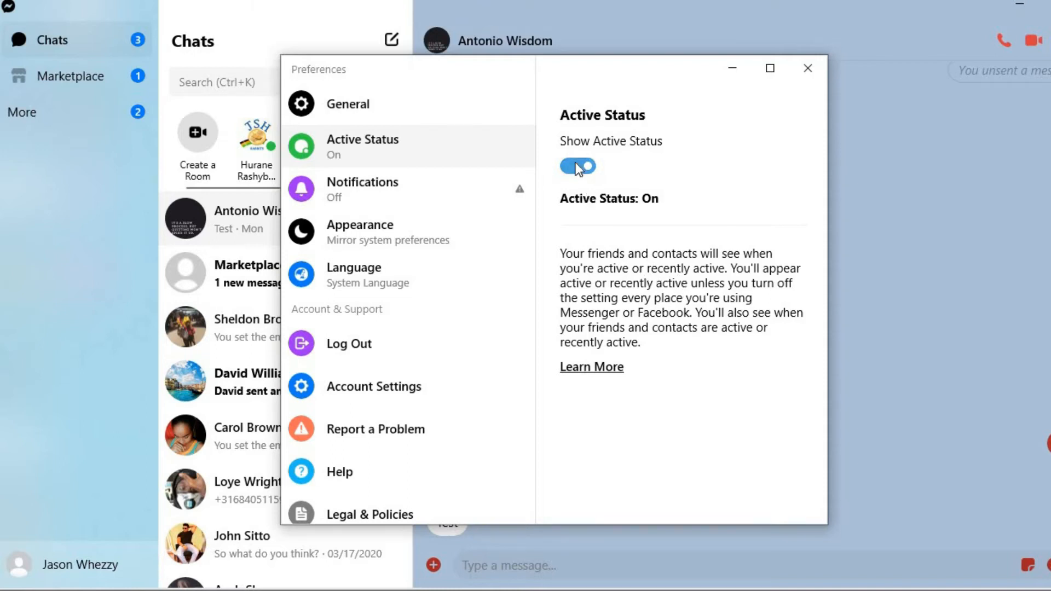
Switch the Show Active Status toggle off so status reads Off.
{"action": "left_click", "coordinate": [576, 167]}
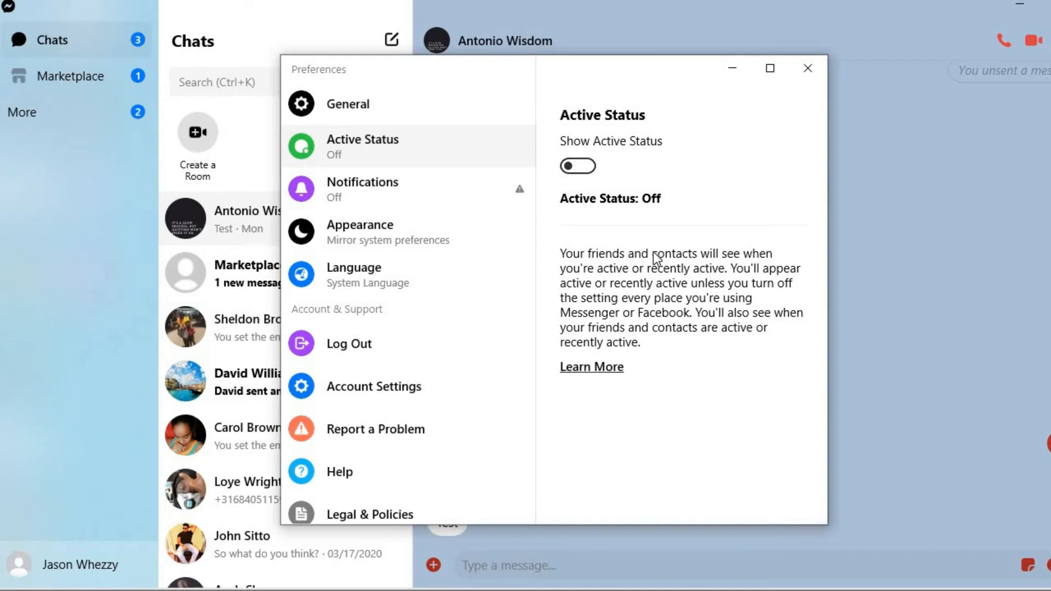
{"action": "mouse_move", "coordinate": [639, 287]}
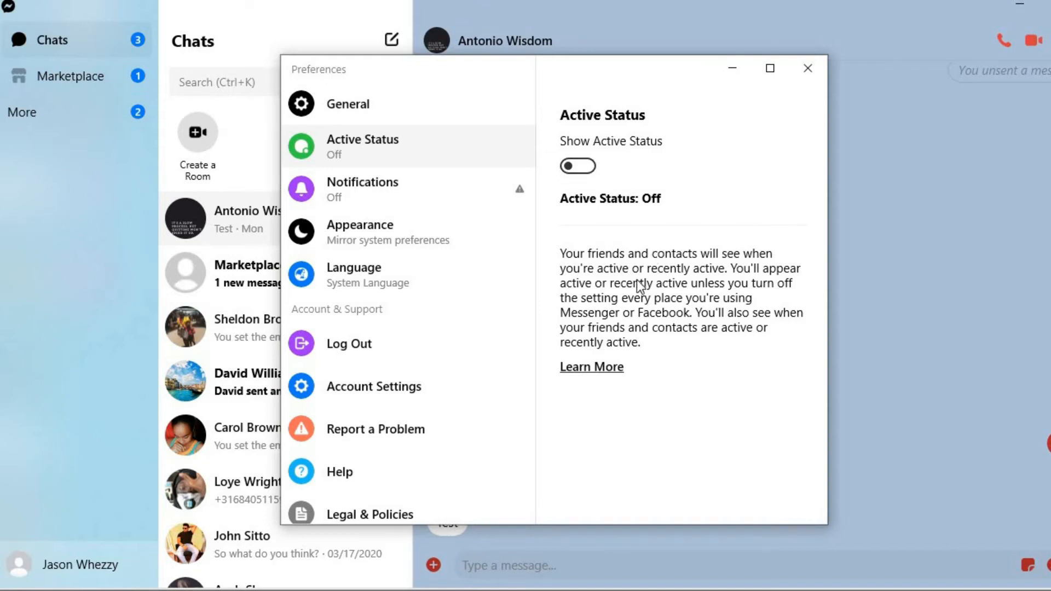
{"action": "mouse_move", "coordinate": [665, 304]}
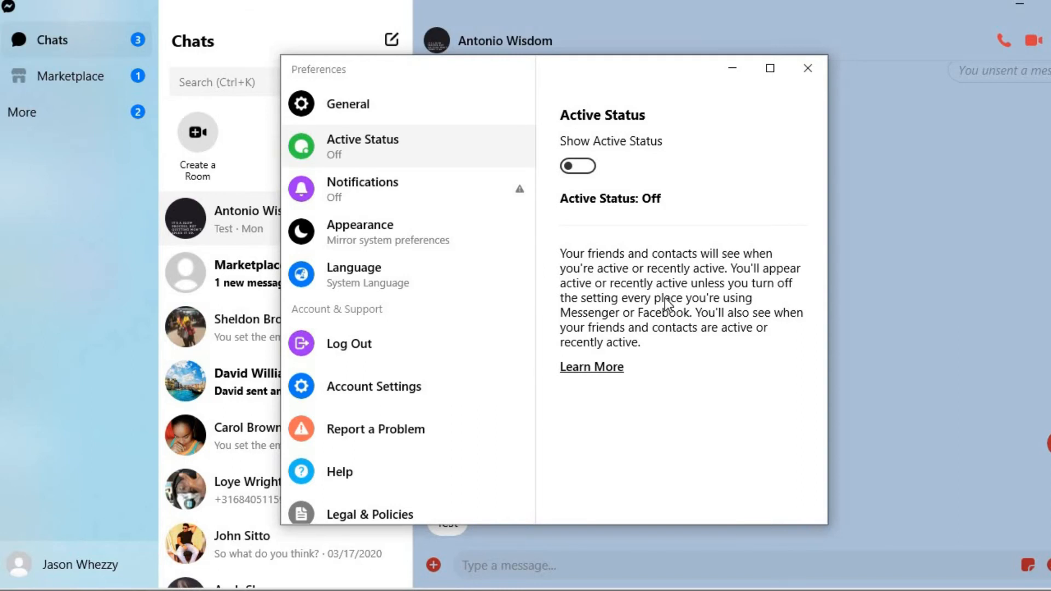
{"action": "mouse_move", "coordinate": [597, 267]}
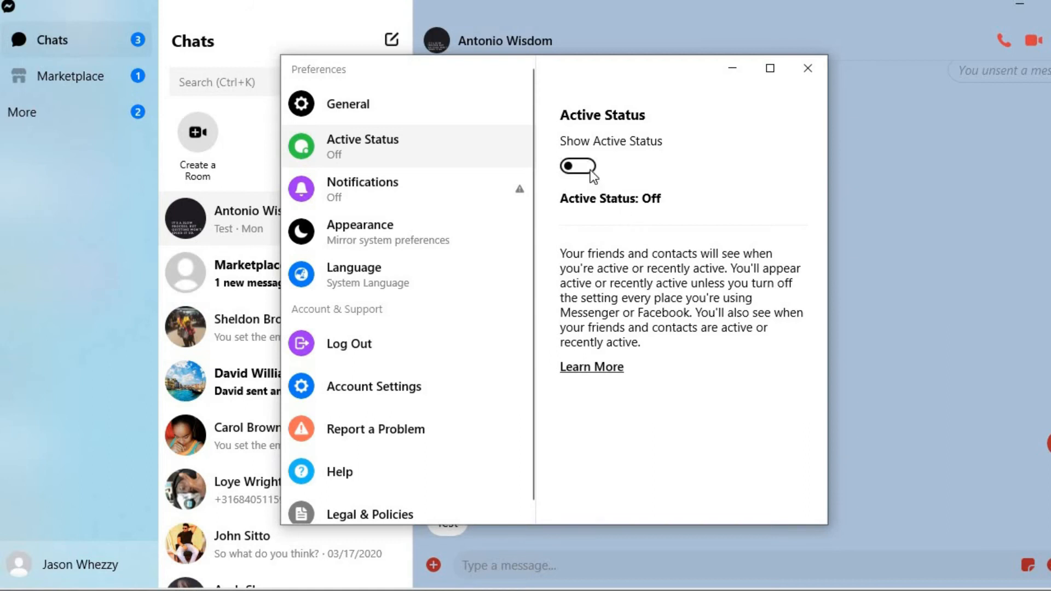
{"action": "left_click", "coordinate": [577, 166]}
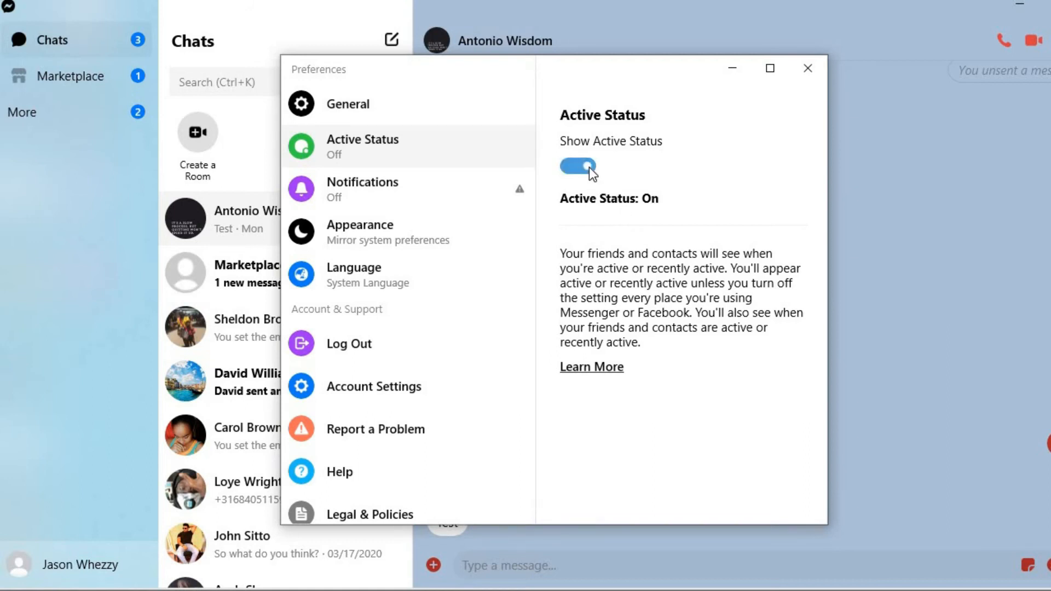
{"action": "left_click", "coordinate": [576, 166]}
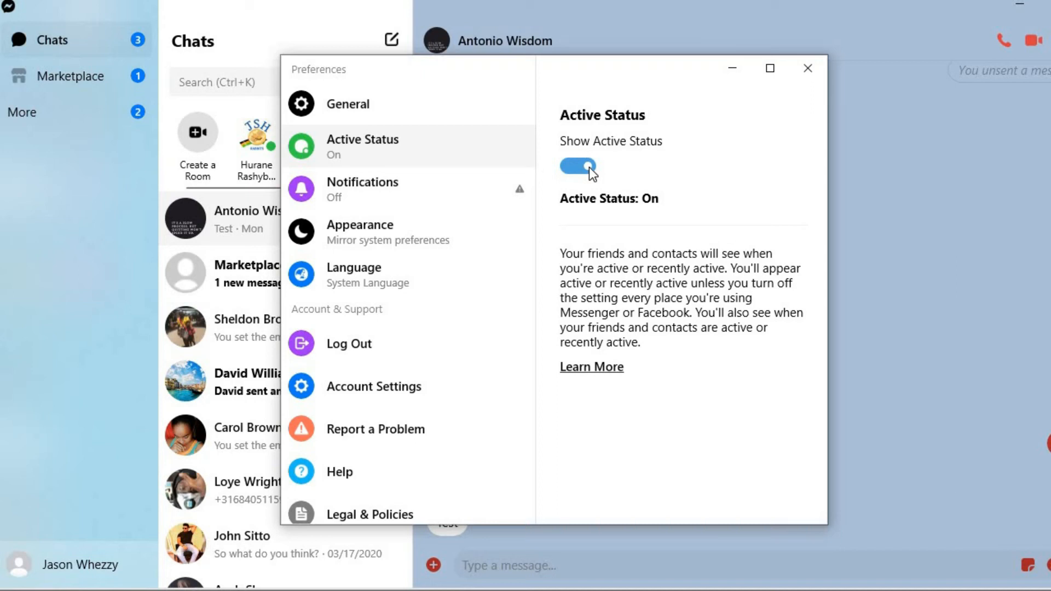
{"action": "left_click", "coordinate": [577, 166]}
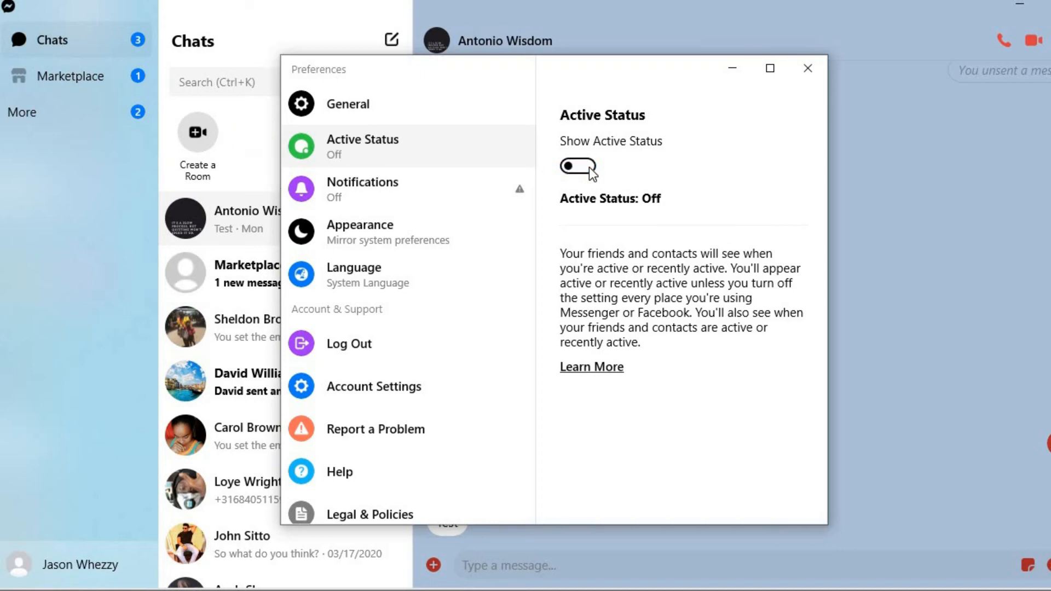